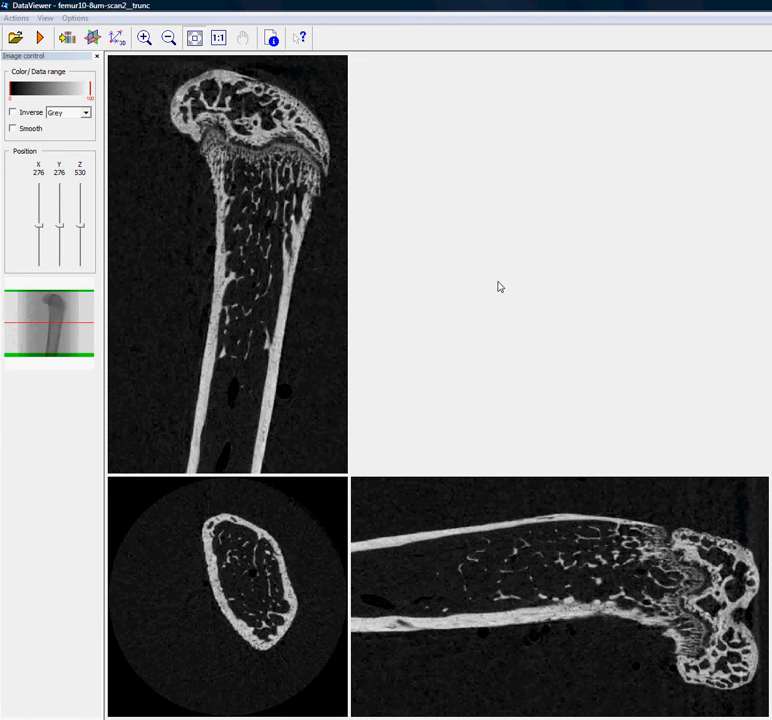
mouse_move(362, 376)
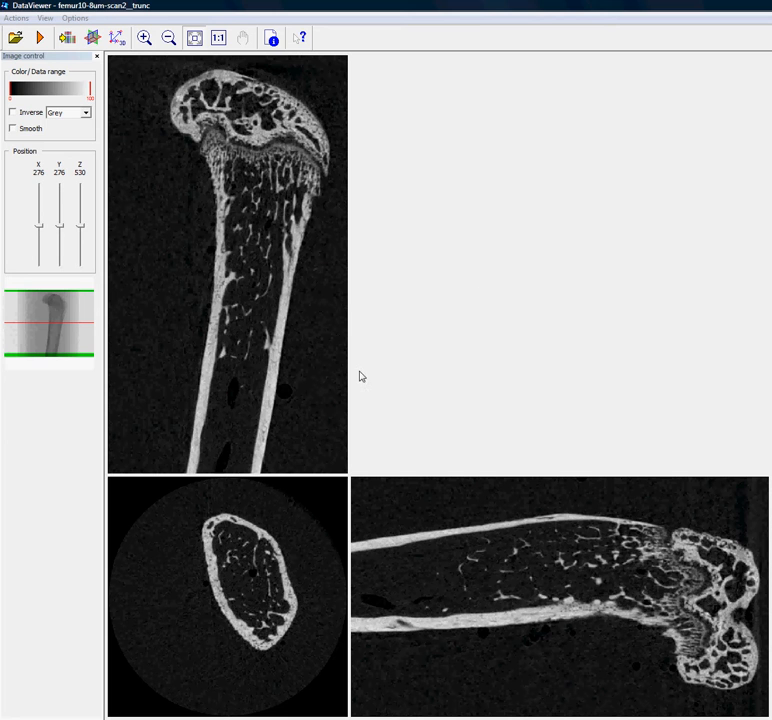
mouse_move(220, 402)
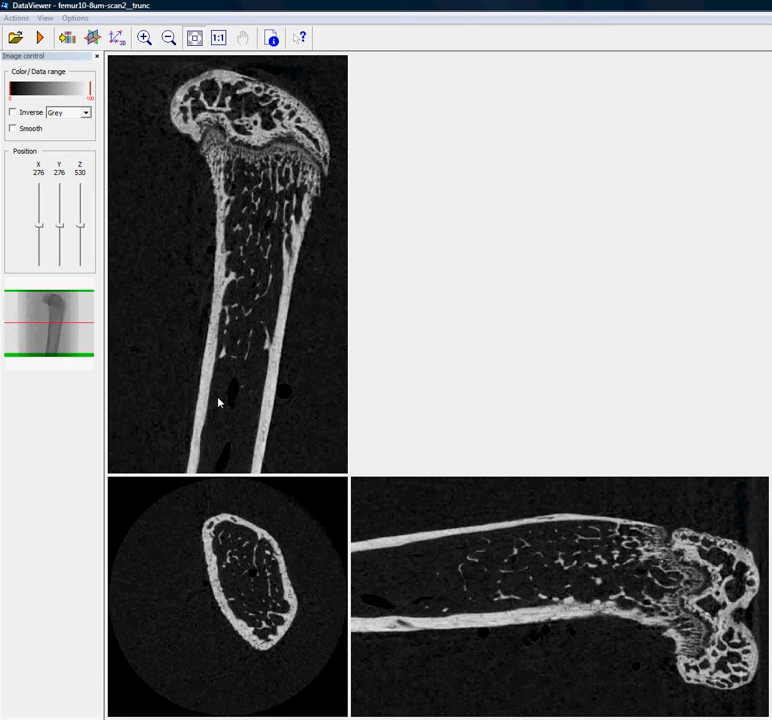
mouse_move(224, 408)
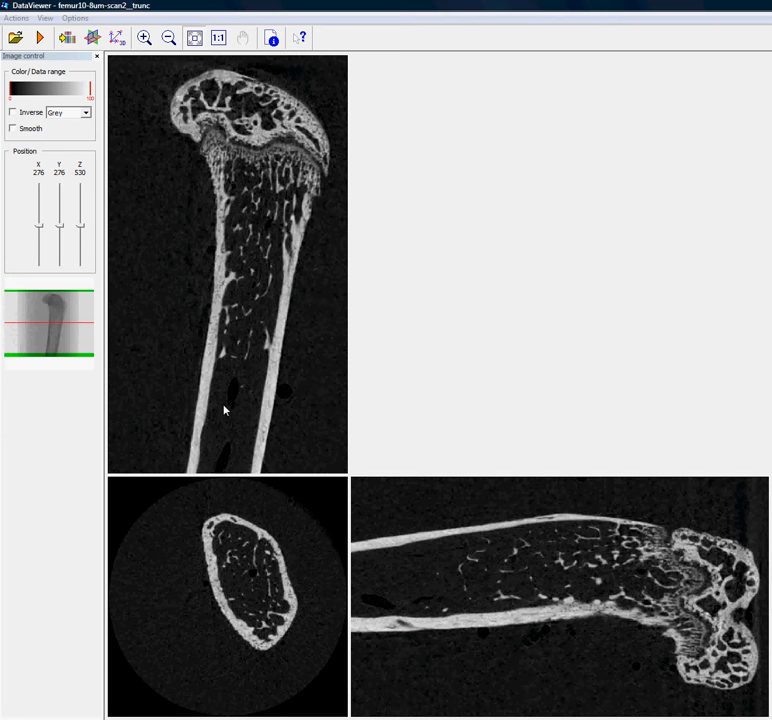
mouse_move(172, 238)
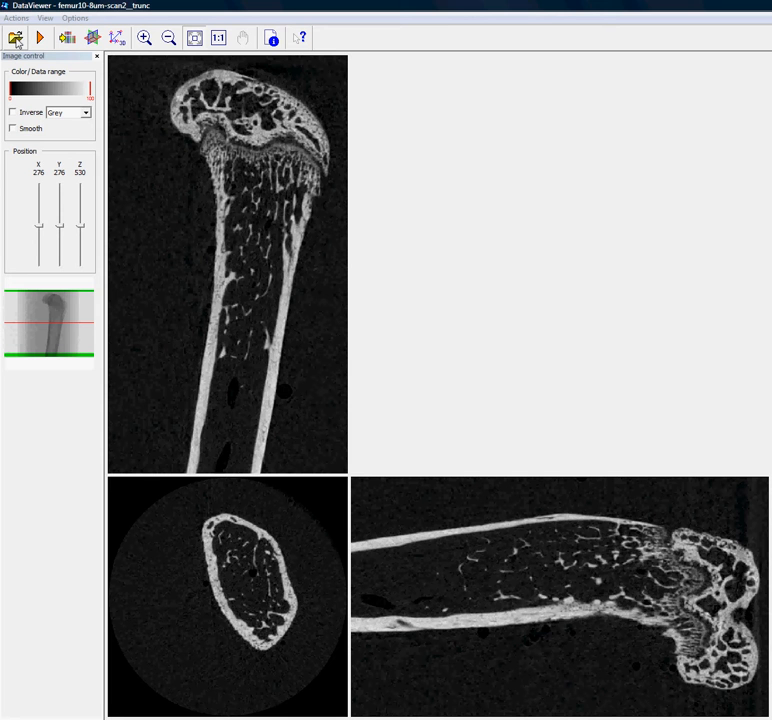
Bring up Load image/dataset and pick a slice file from the femur scan2 folder.
left_click(16, 36)
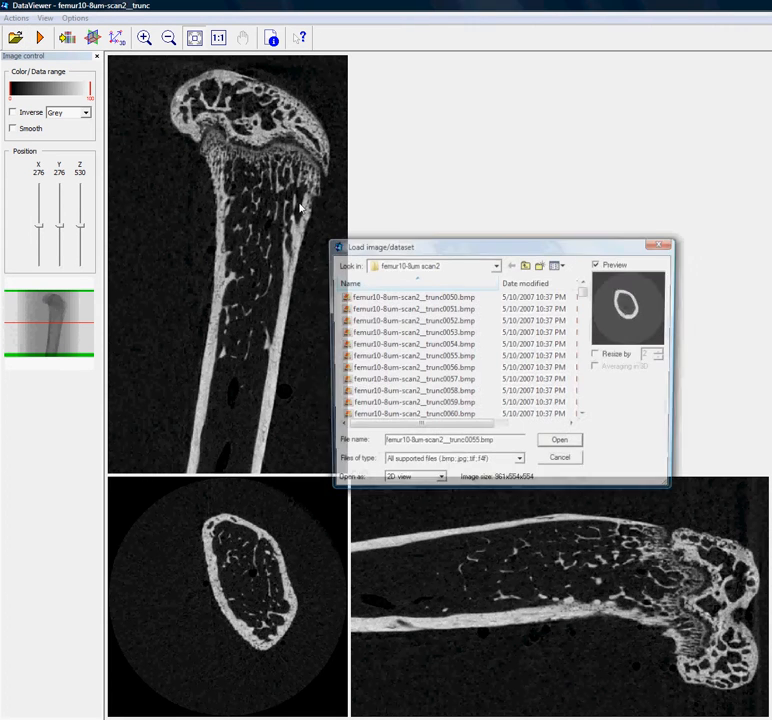
left_click(412, 368)
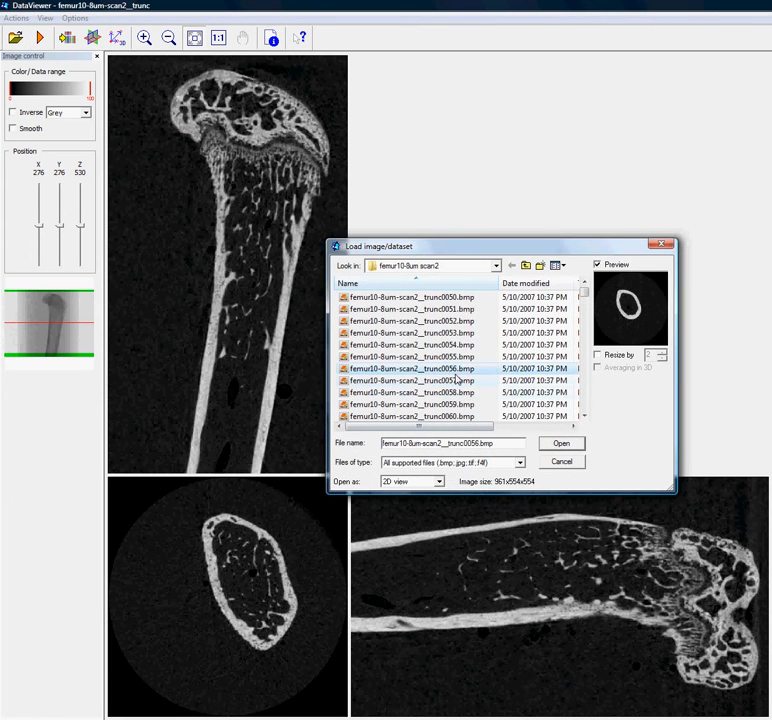
mouse_move(404, 376)
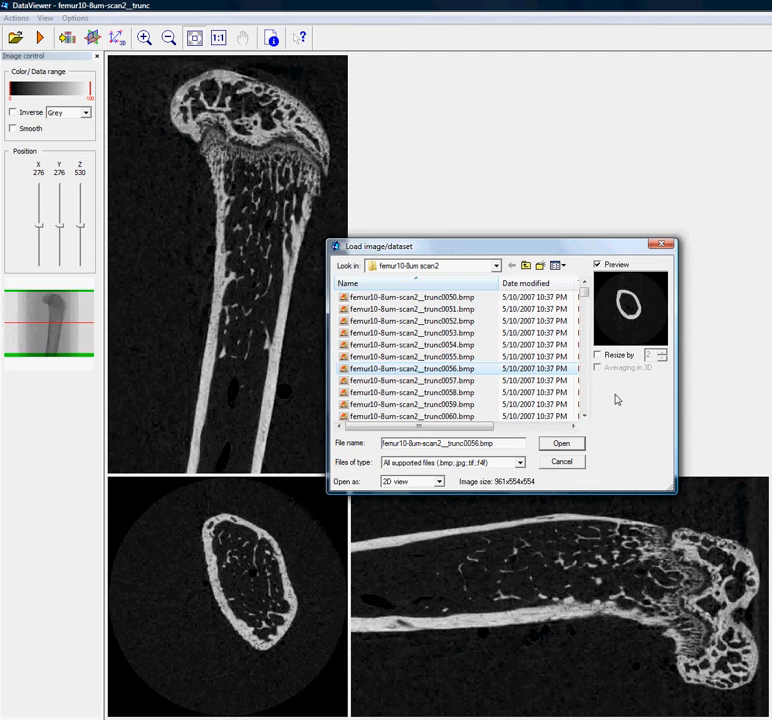
mouse_move(610, 432)
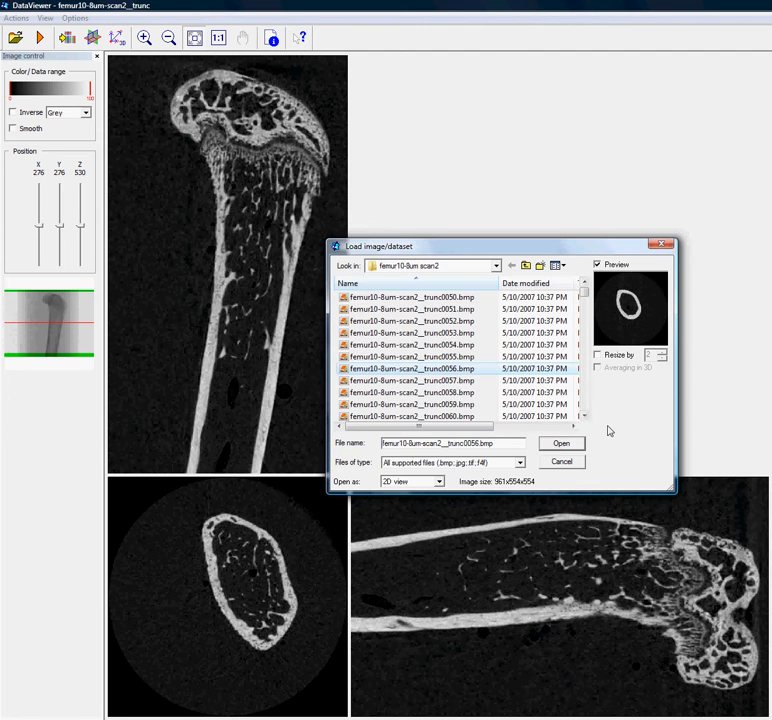
Load the slice as a 3D dataset in three orthogonal views fitted to the window.
left_click(560, 444)
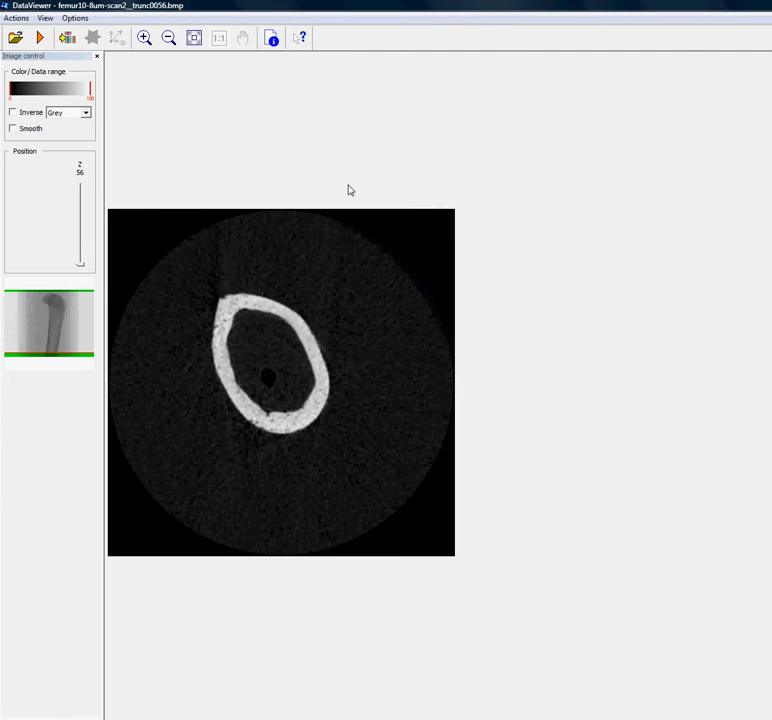
mouse_move(72, 44)
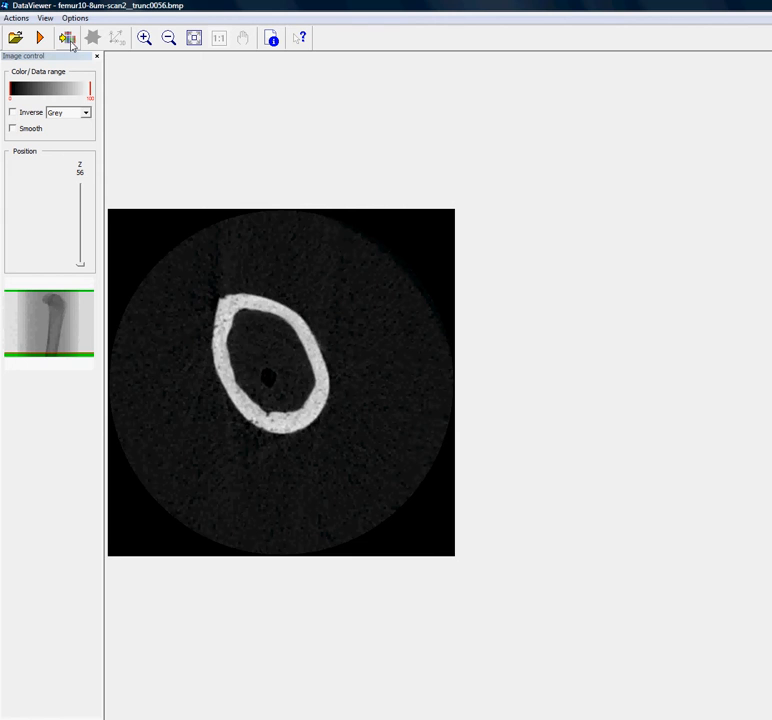
left_click(68, 38)
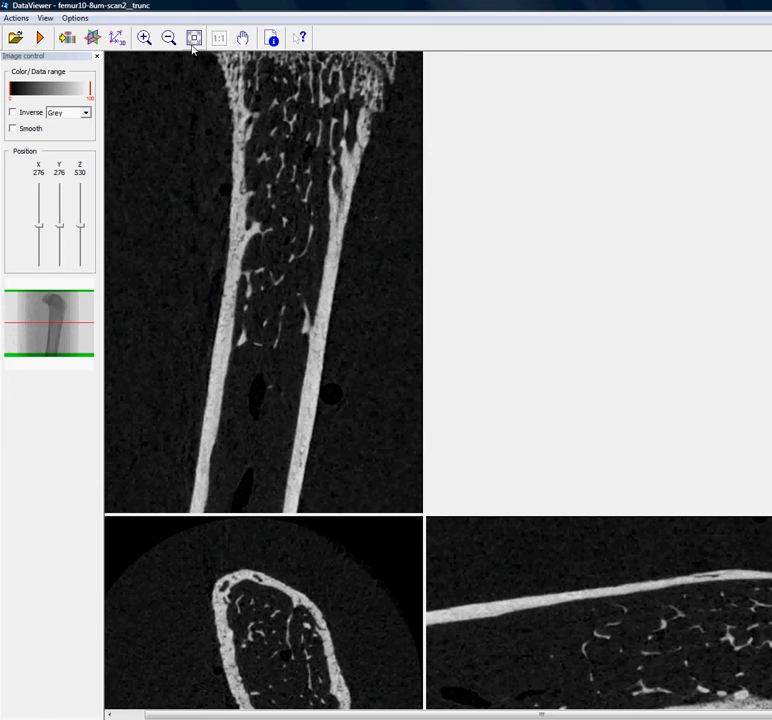
left_click(194, 38)
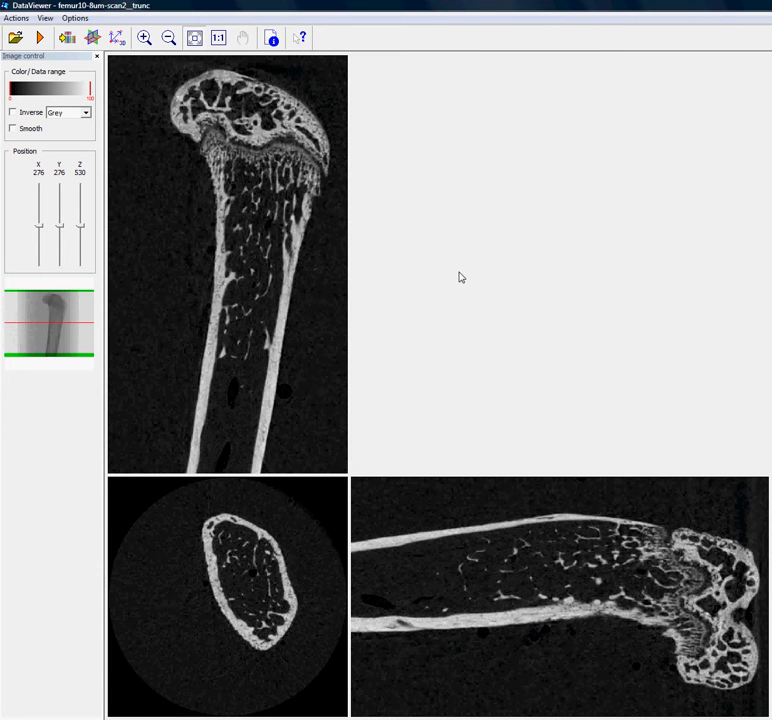
mouse_move(212, 442)
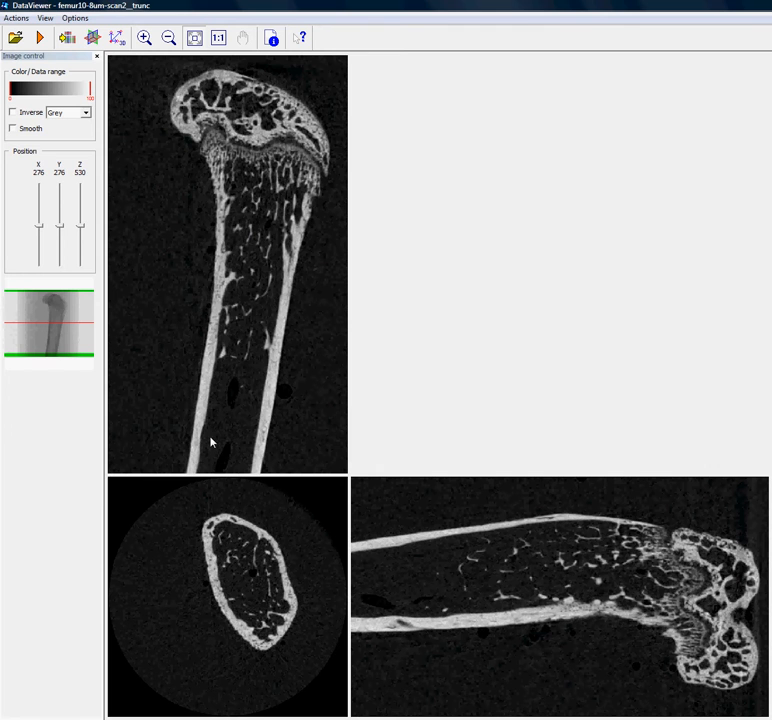
mouse_move(208, 414)
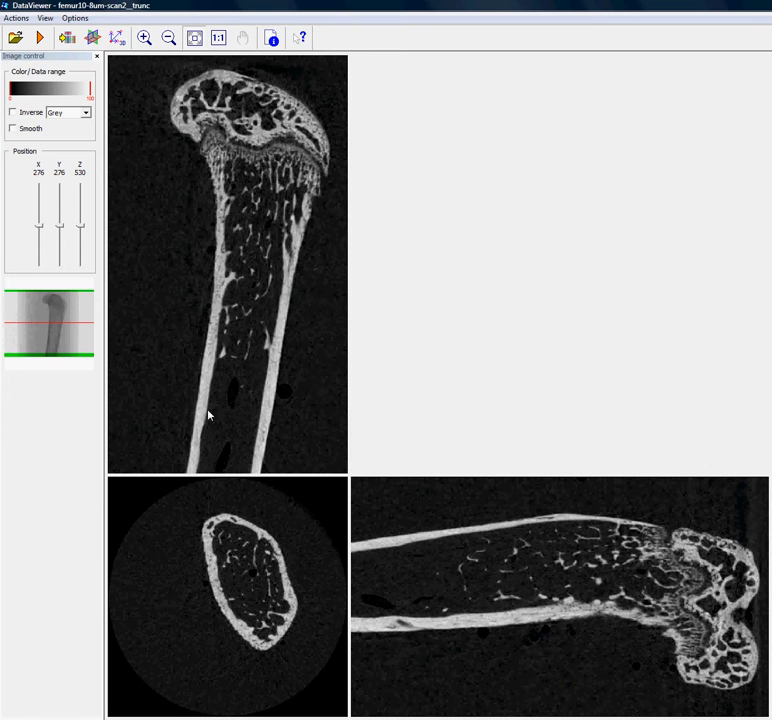
mouse_move(264, 564)
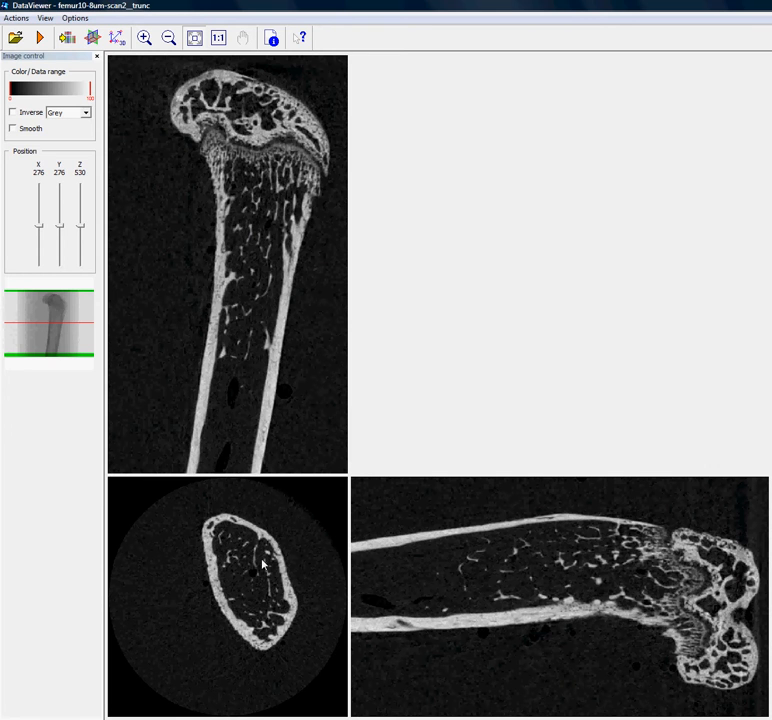
mouse_move(230, 570)
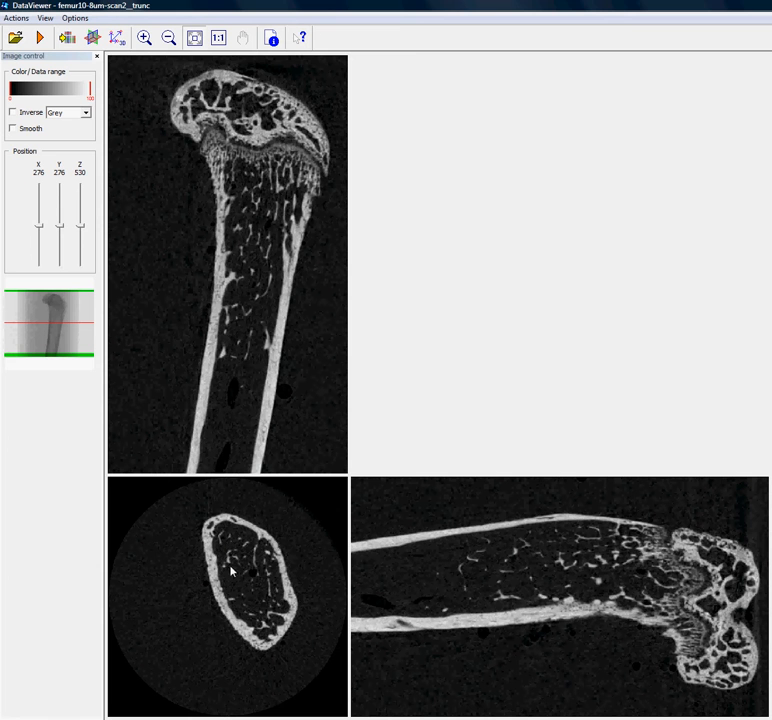
Move the Z position until the transaxial view cuts through the femoral condyles.
left_click_drag(80, 244, 80, 222)
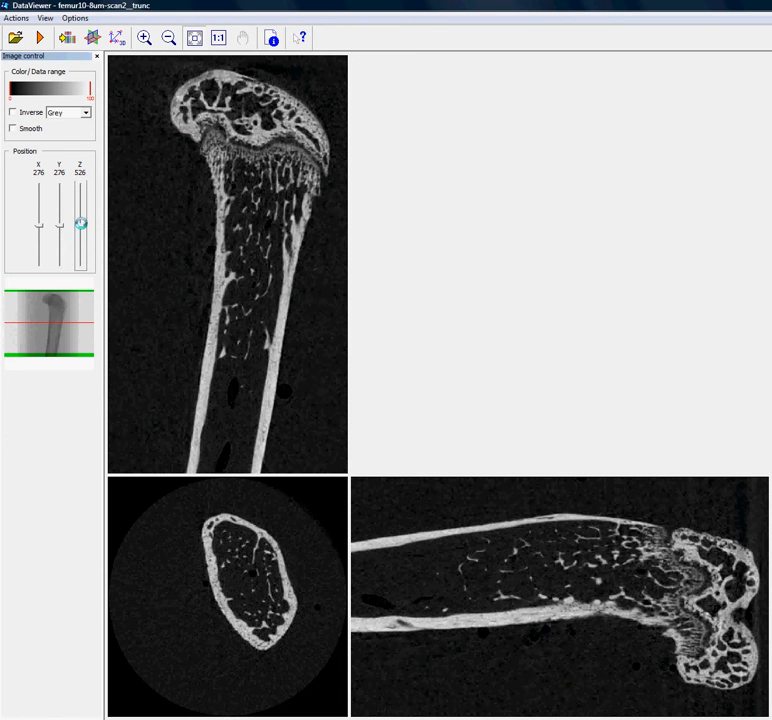
left_click_drag(80, 222, 80, 204)
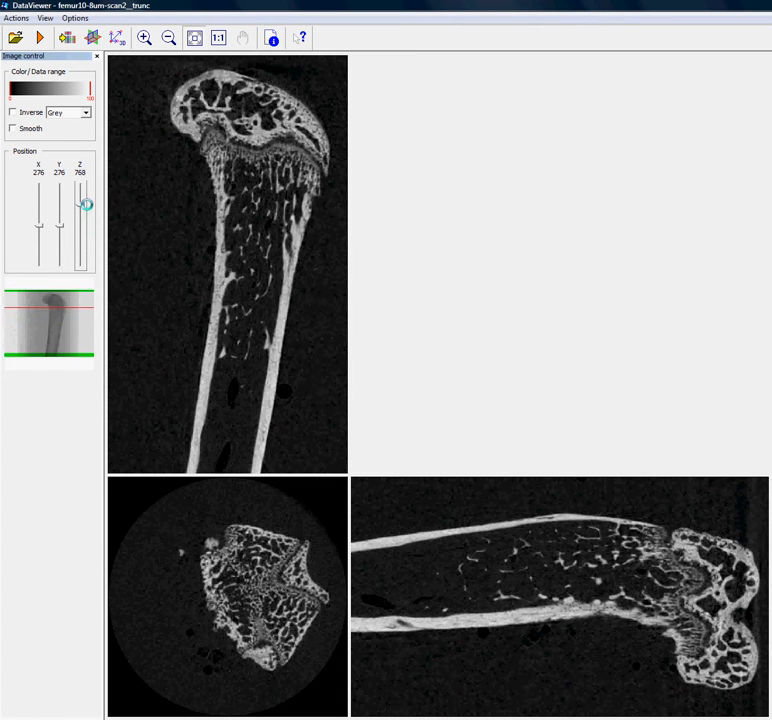
left_click_drag(84, 204, 84, 200)
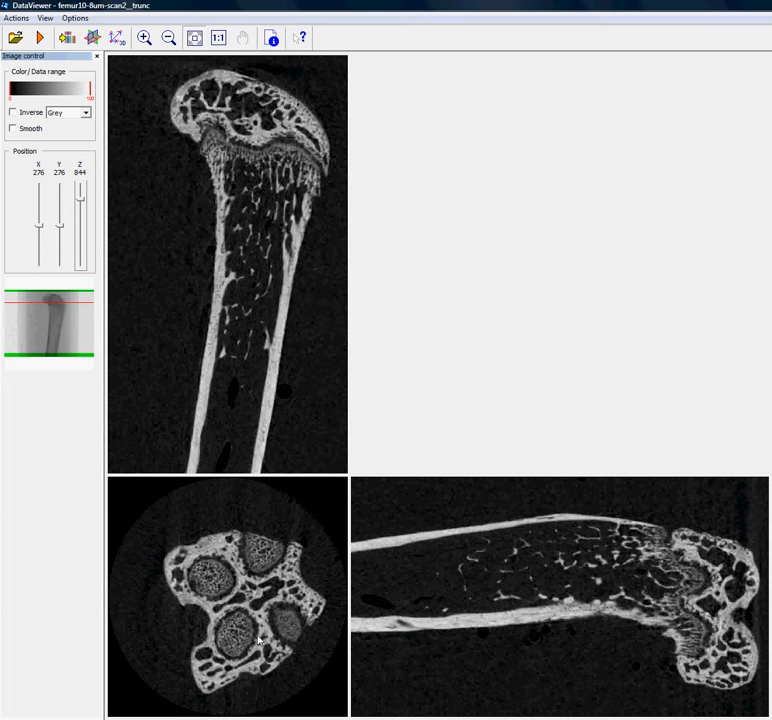
mouse_move(192, 516)
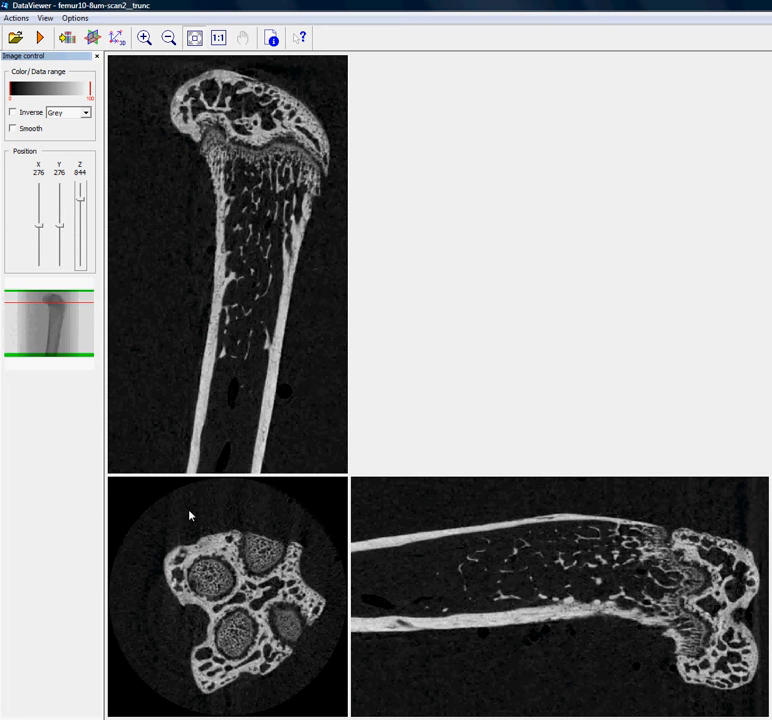
mouse_move(194, 512)
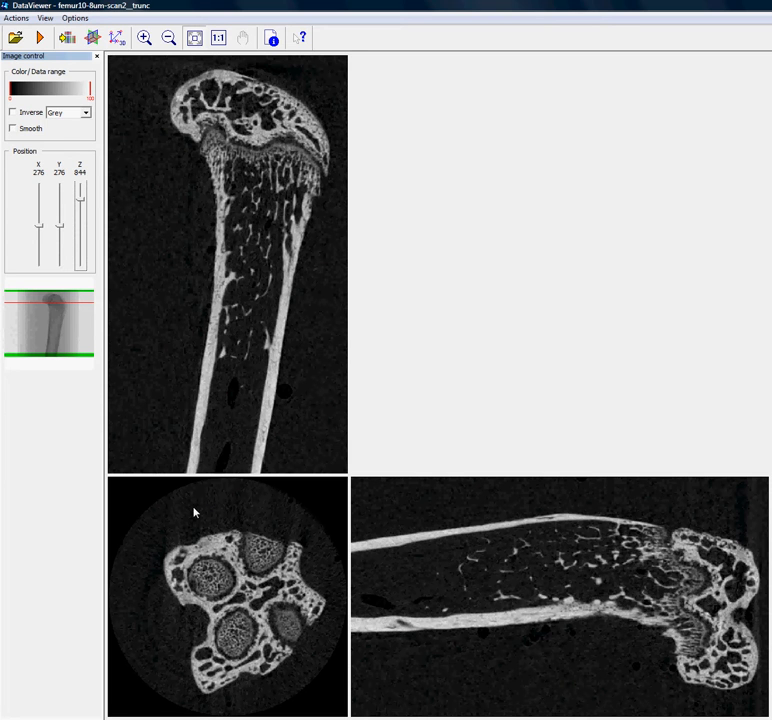
mouse_move(202, 568)
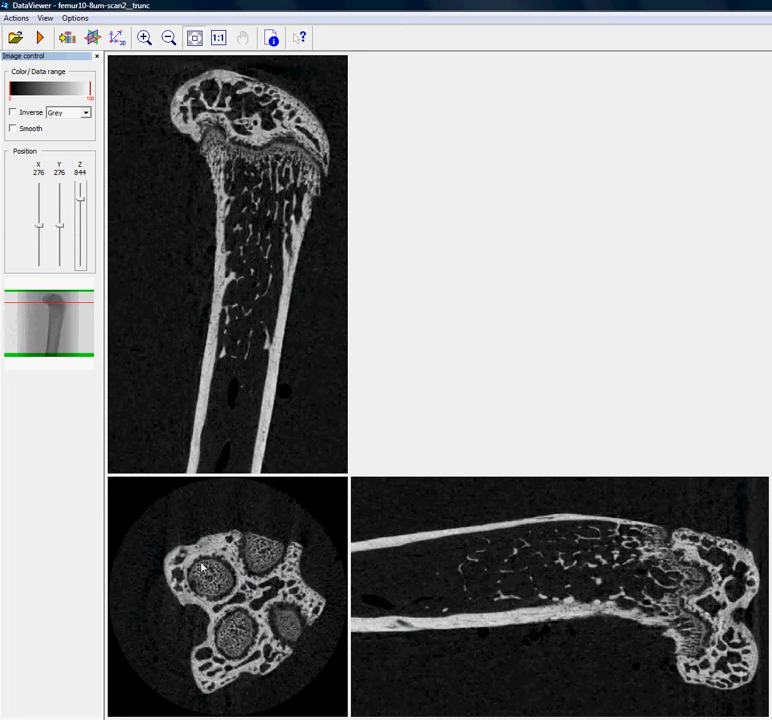
mouse_move(208, 508)
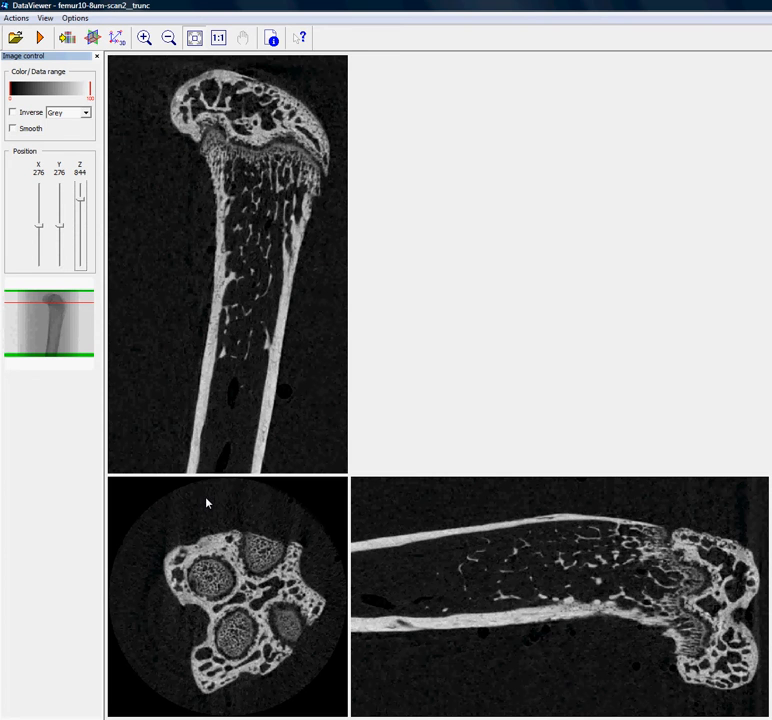
mouse_move(210, 500)
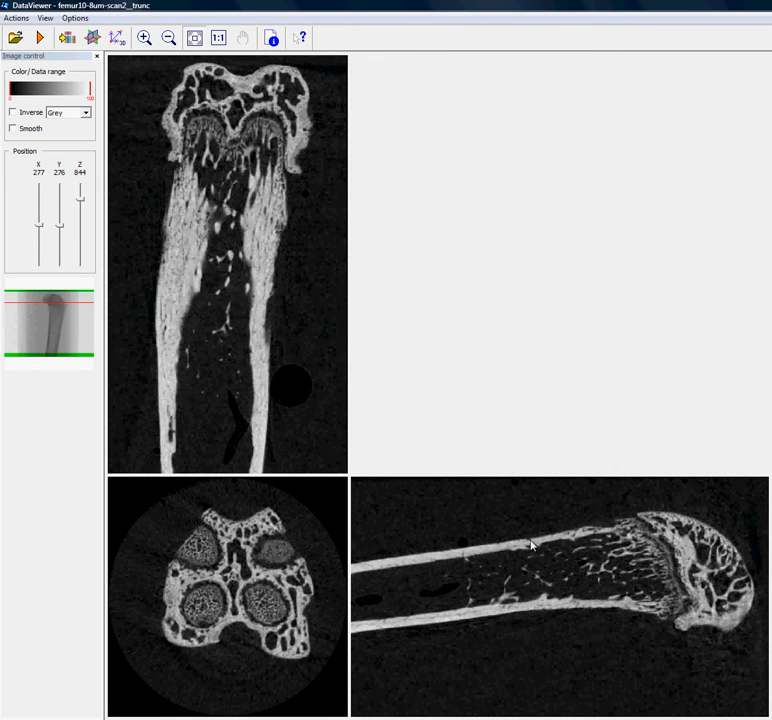
mouse_move(150, 544)
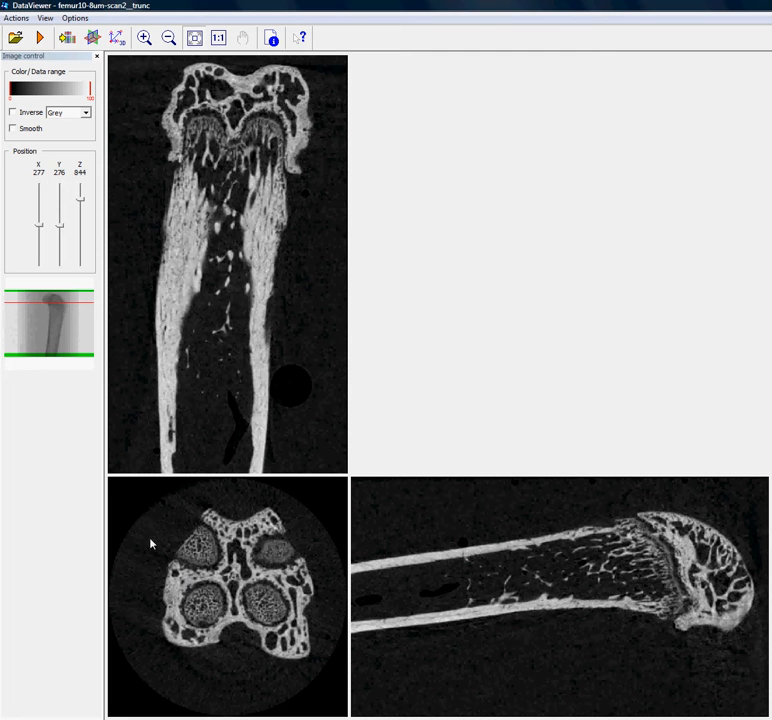
mouse_move(136, 512)
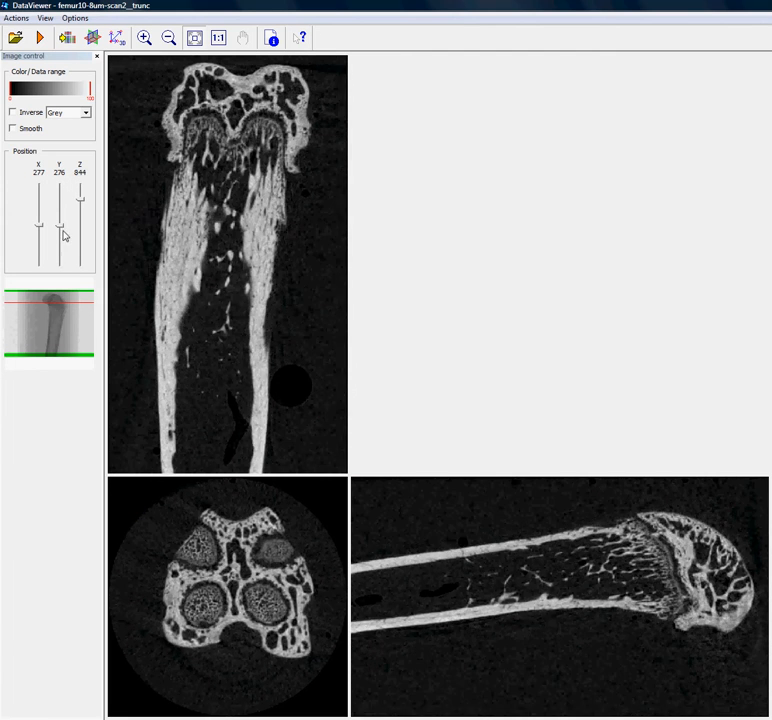
Shift the Y position to a coronal slice through the condyles' trabecular bone.
left_click_drag(58, 228, 58, 240)
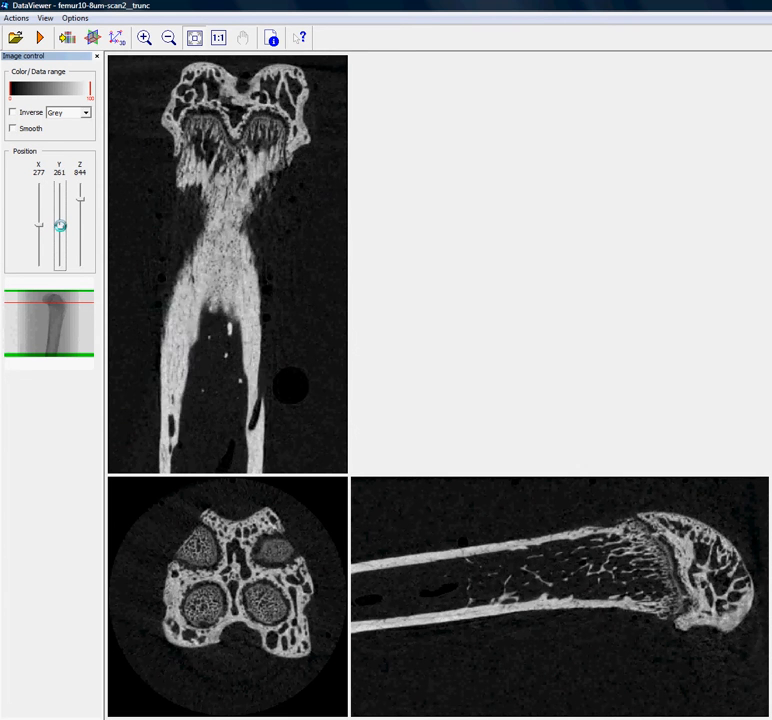
left_click_drag(60, 226, 60, 220)
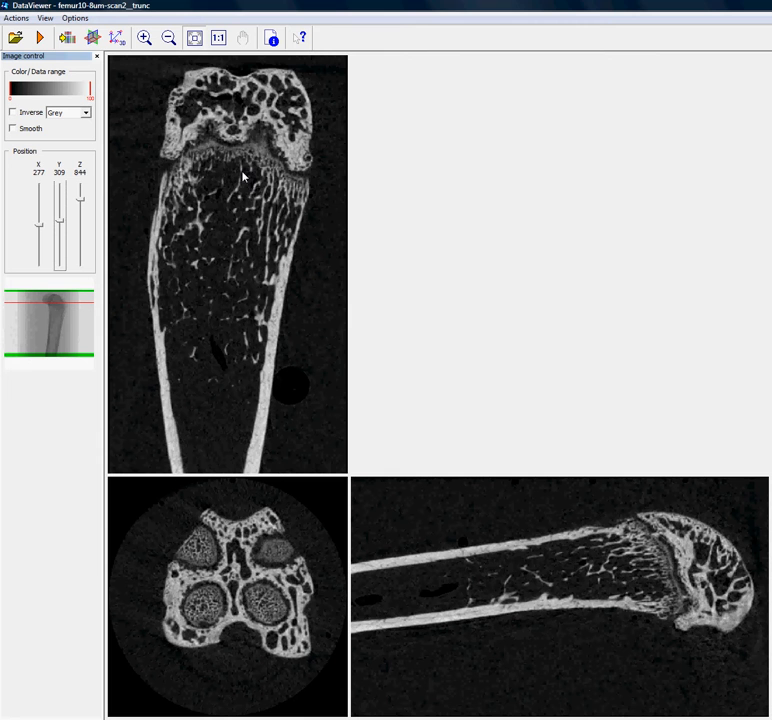
mouse_move(216, 312)
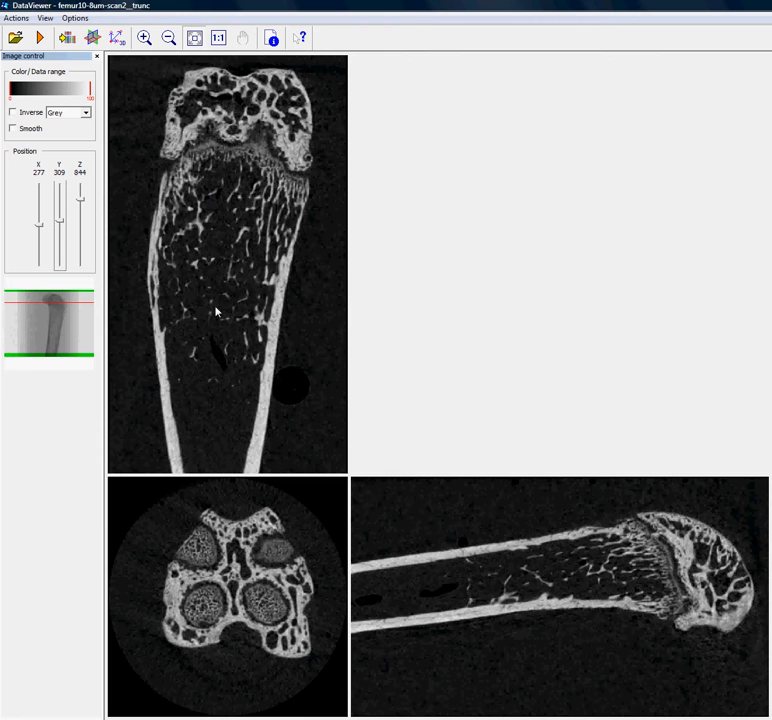
mouse_move(138, 114)
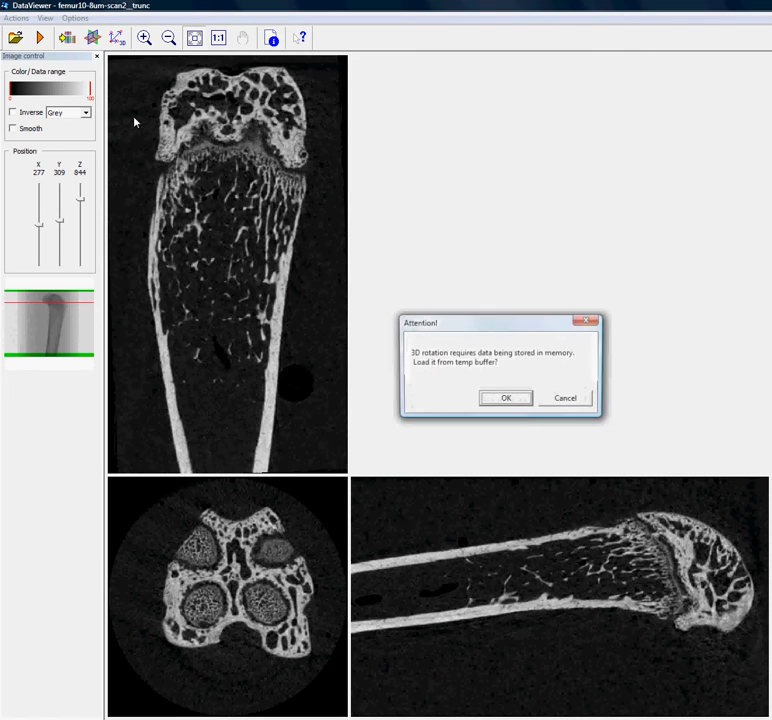
Confirm loading the femur dataset into memory so 3D rotation can begin.
left_click(504, 398)
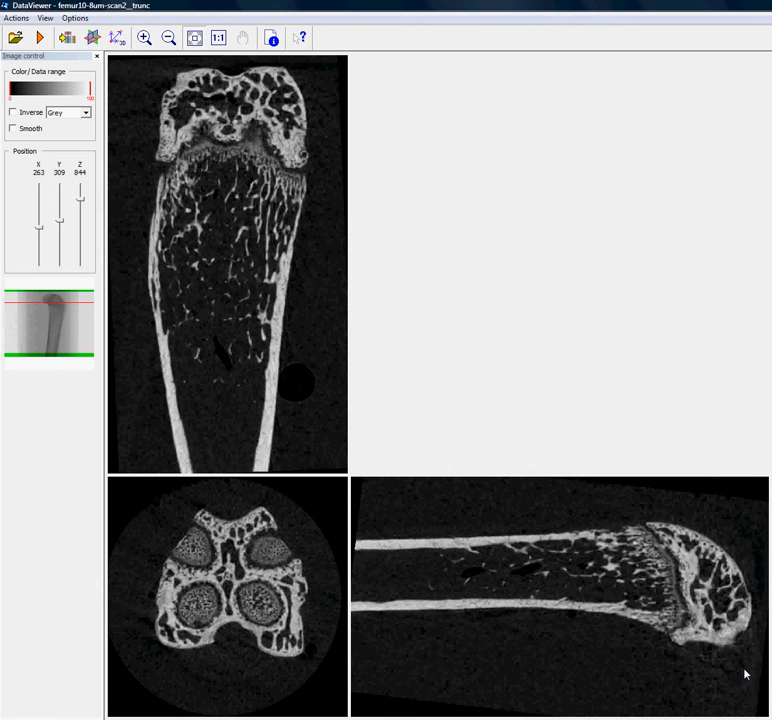
Check the rotated femur by stepping coronal slices, then settle on a transaxial shaft cross-section.
left_click_drag(58, 210, 58, 244)
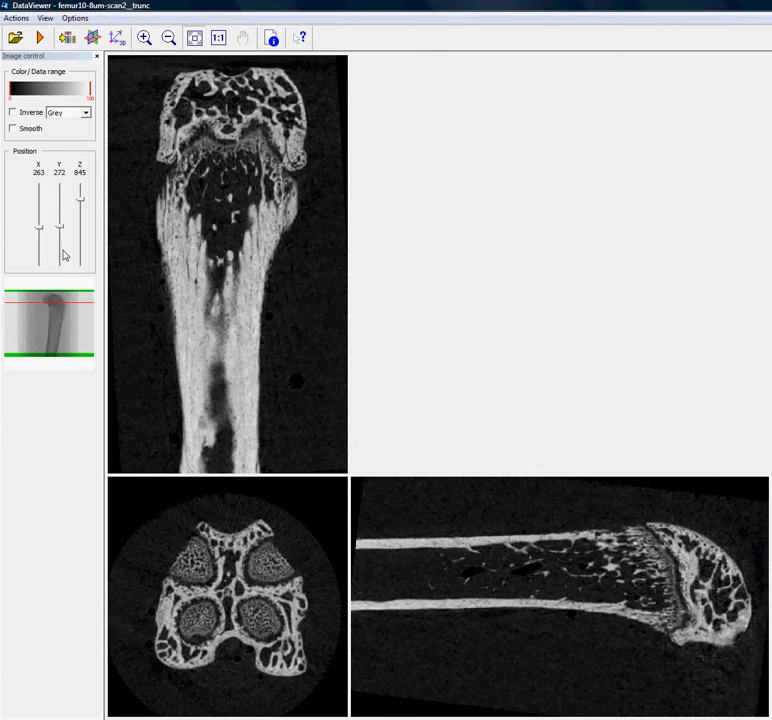
left_click_drag(58, 240, 58, 224)
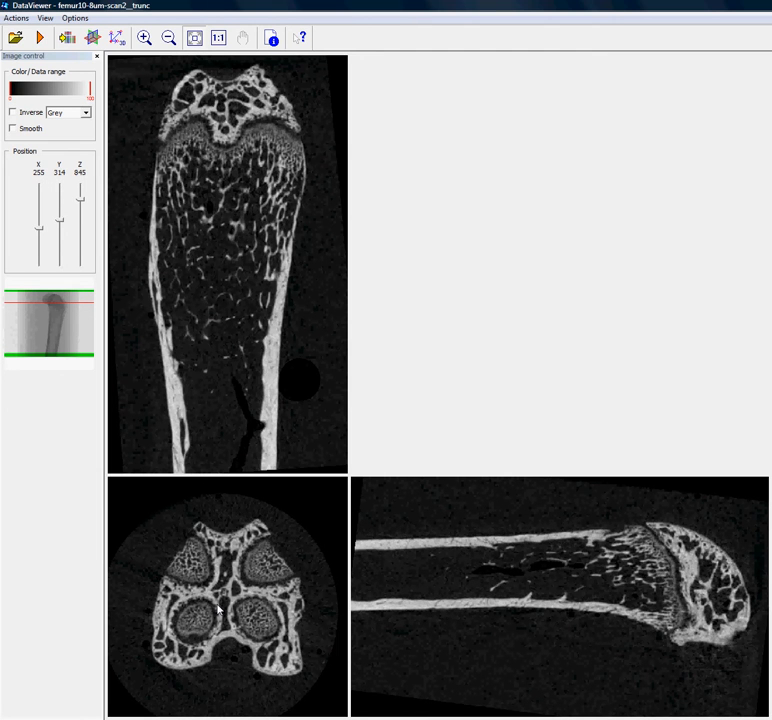
mouse_move(82, 204)
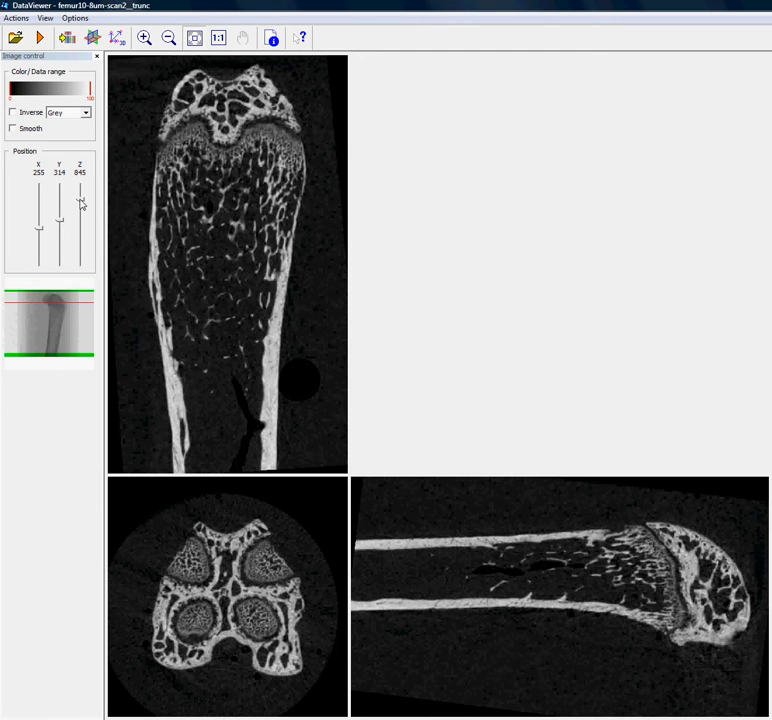
left_click_drag(80, 200, 80, 208)
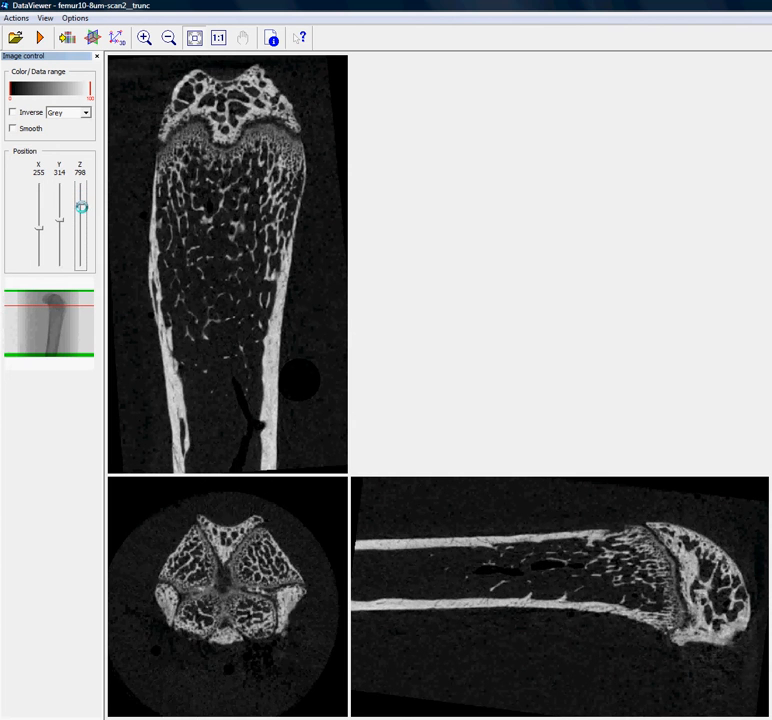
left_click_drag(82, 206, 82, 232)
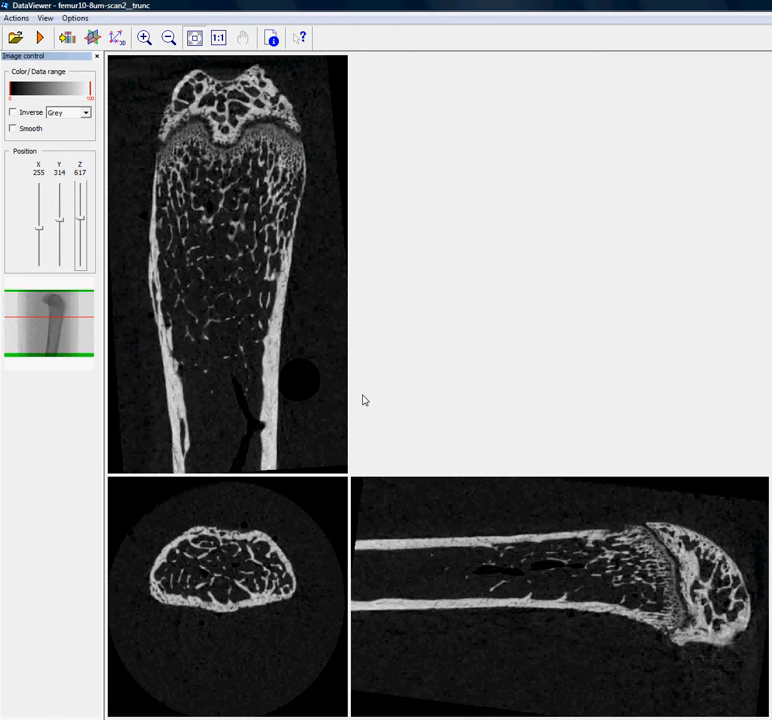
mouse_move(432, 544)
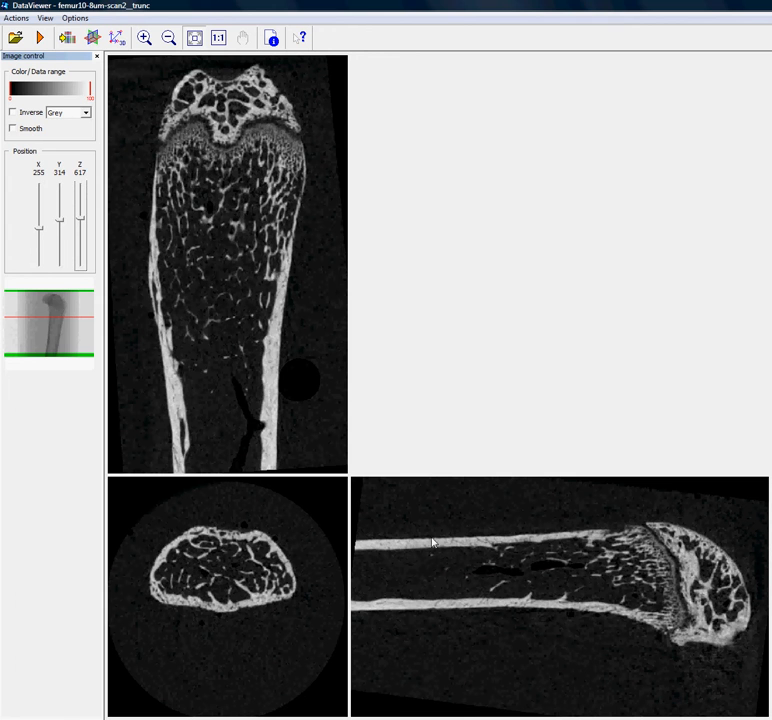
mouse_move(226, 580)
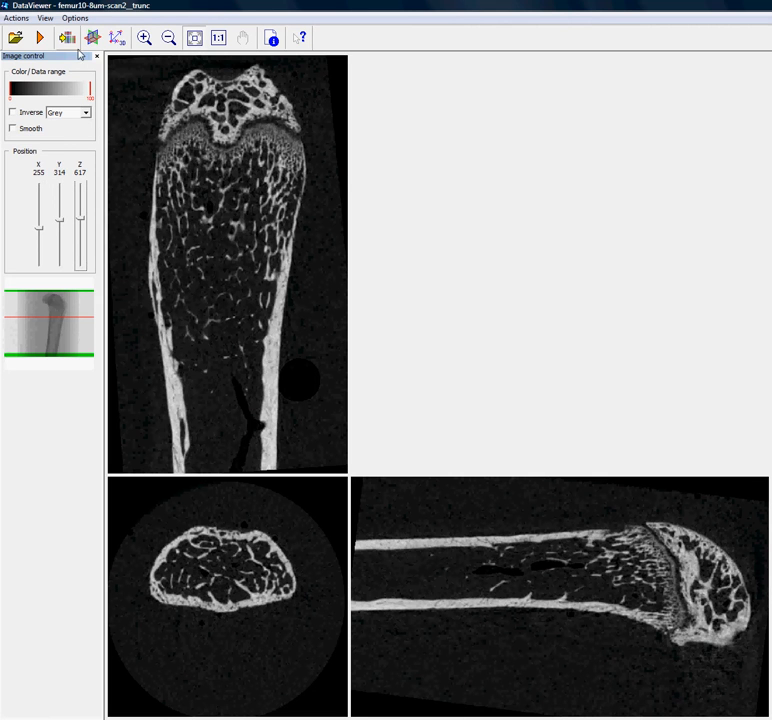
Choose Save > Transaxial images as a dataset, raising the 'Image is rotated' warning.
left_click(16, 18)
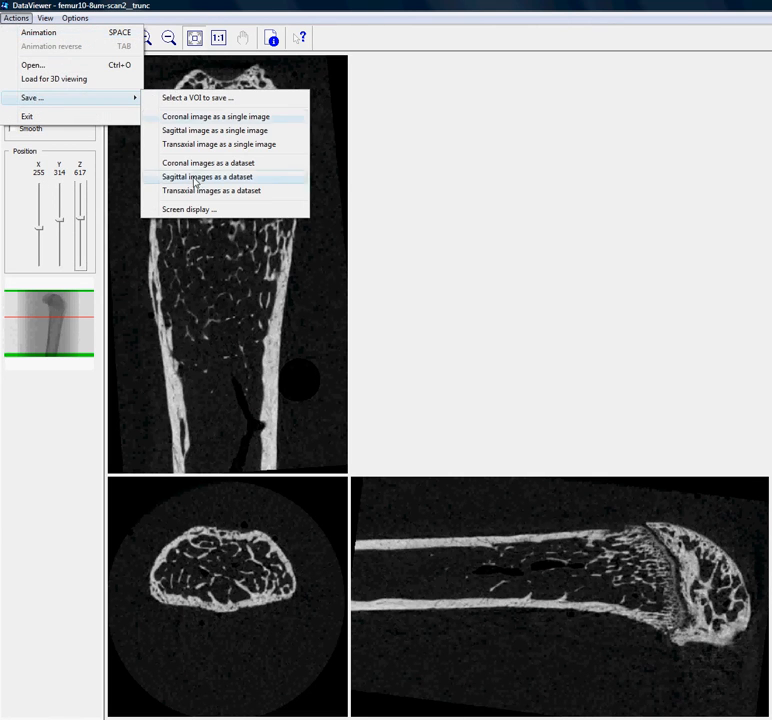
mouse_move(210, 190)
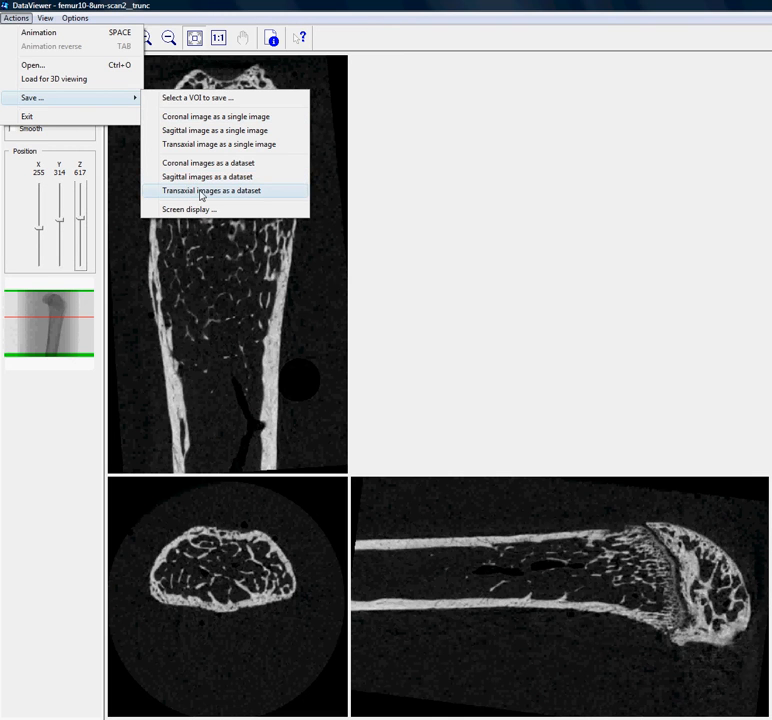
left_click(212, 190)
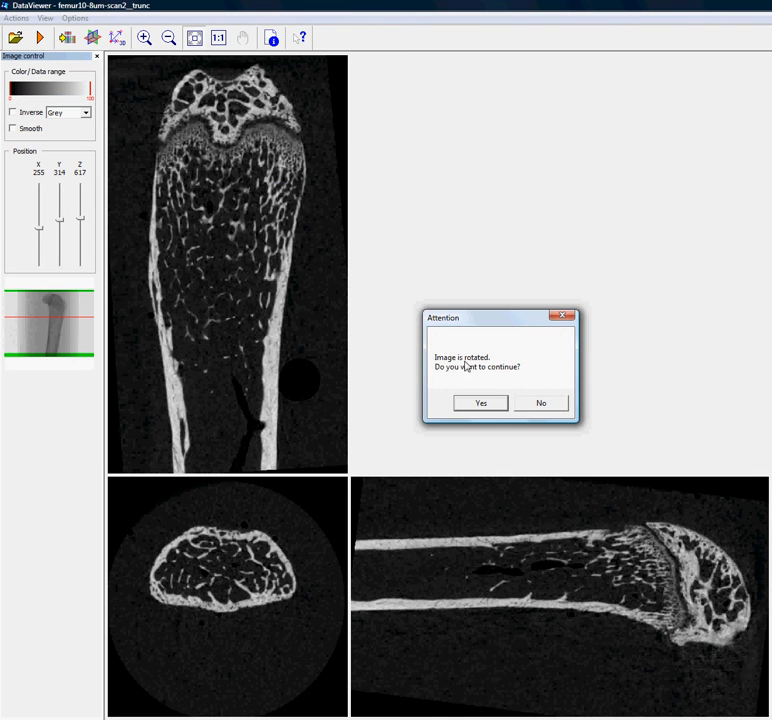
mouse_move(464, 432)
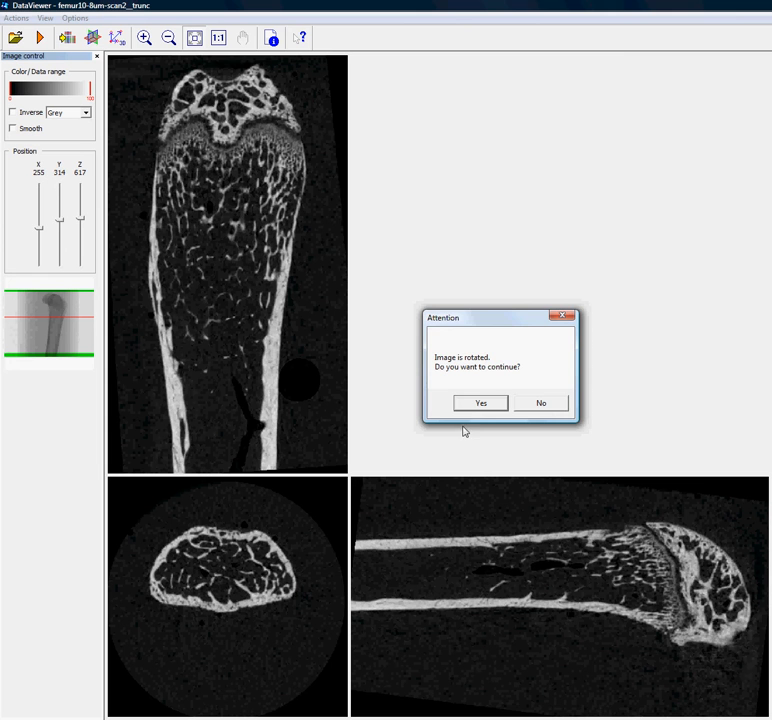
Continue past the warning and save the slices into a new rotated-femur folder, accepting the palette warning.
left_click(480, 404)
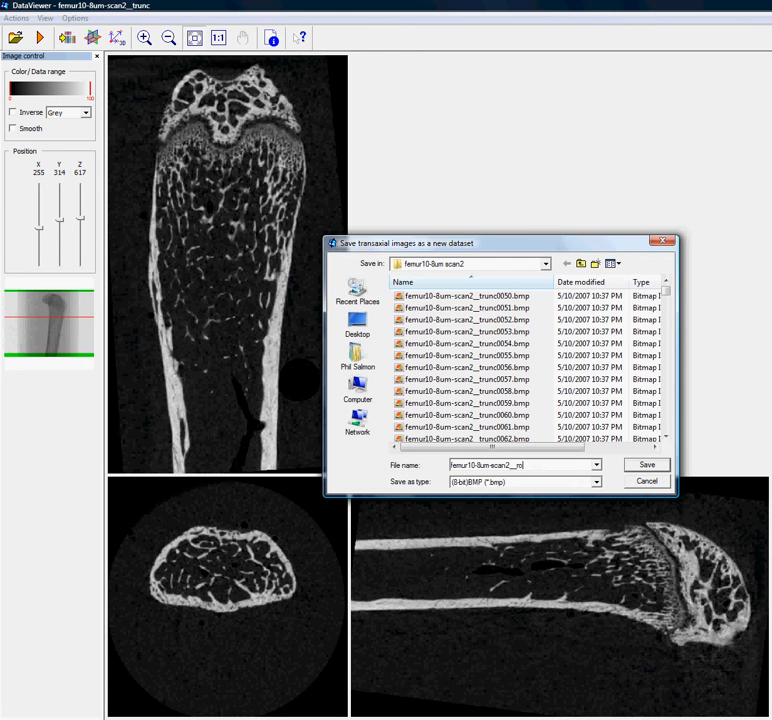
type("tated")
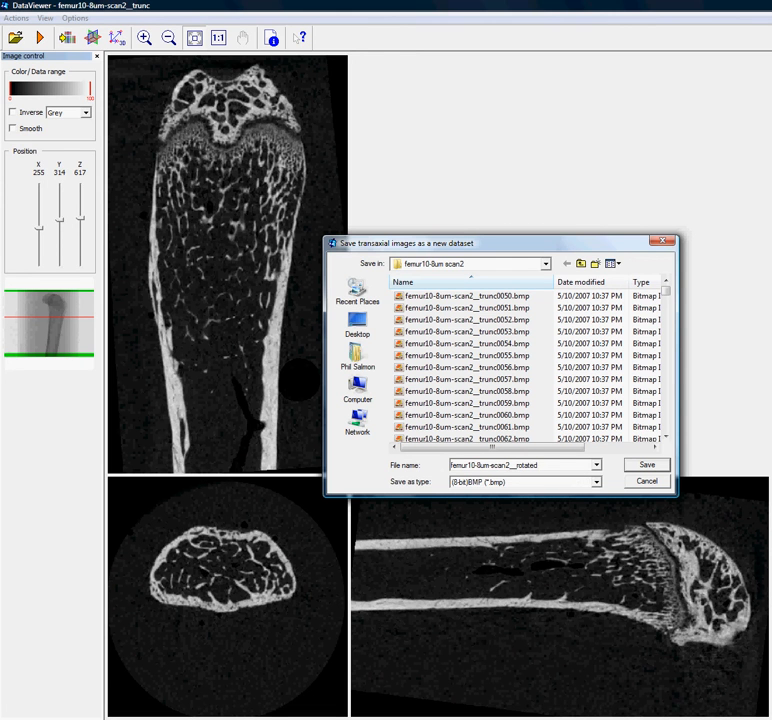
triple_click(520, 464)
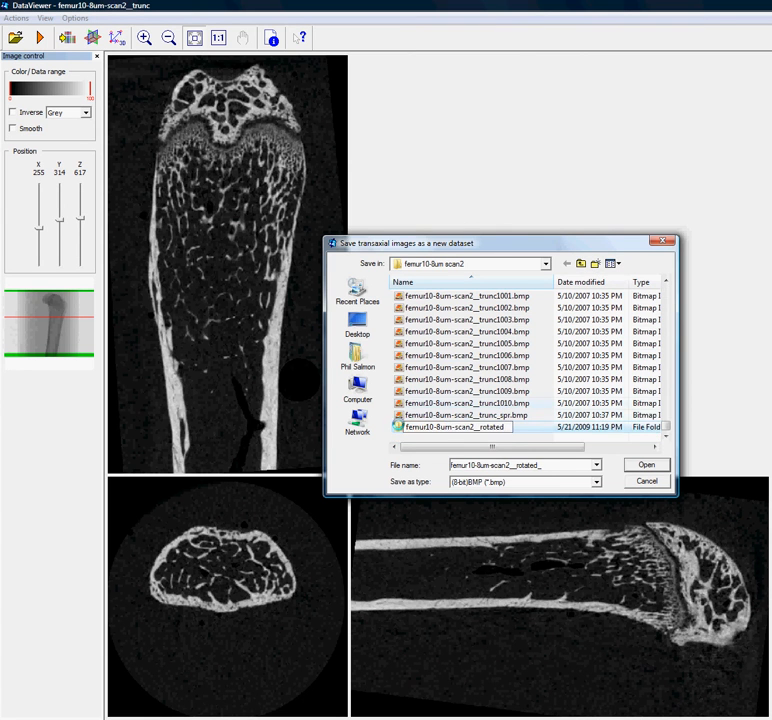
double_click(450, 428)
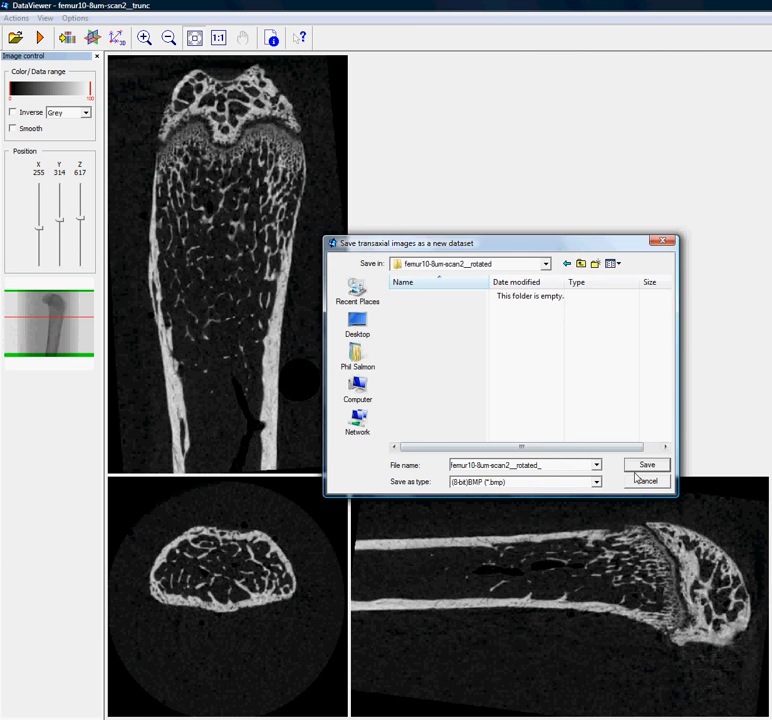
left_click(648, 464)
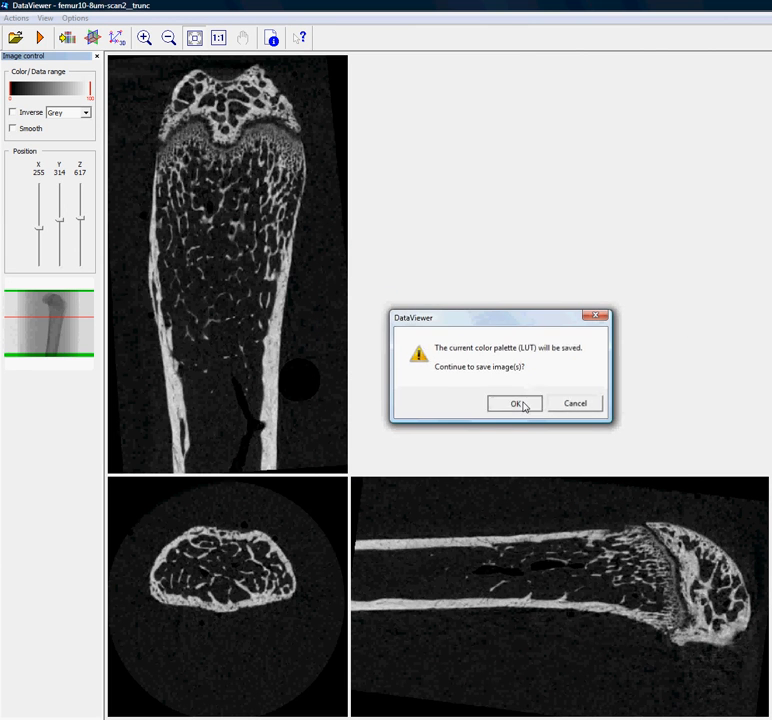
left_click(514, 404)
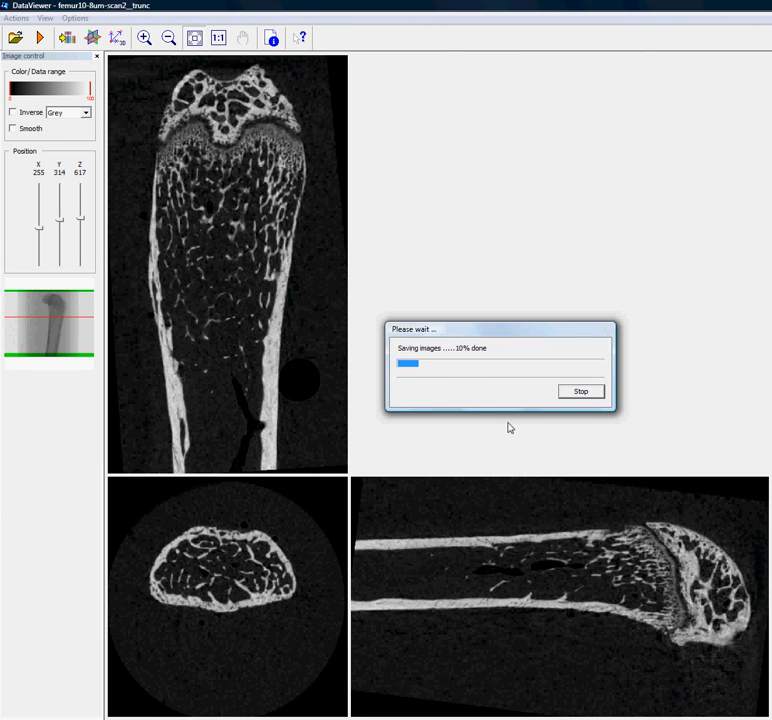